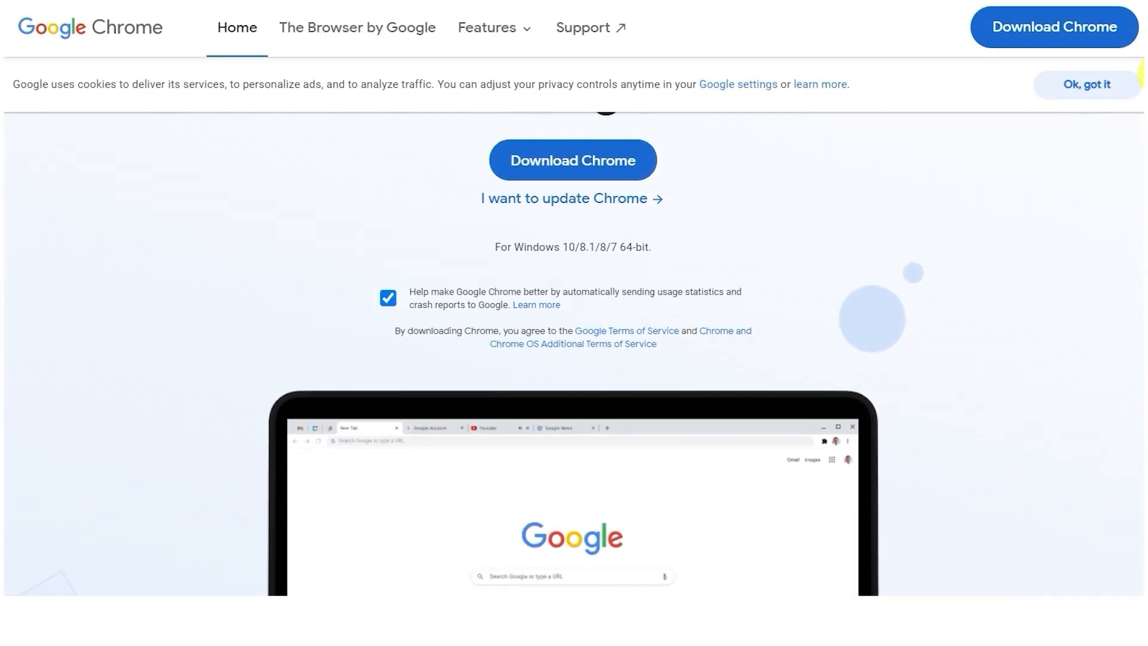
# Step: Scroll down through the 'right inbox' Google search results
pyautogui.scroll(-3)
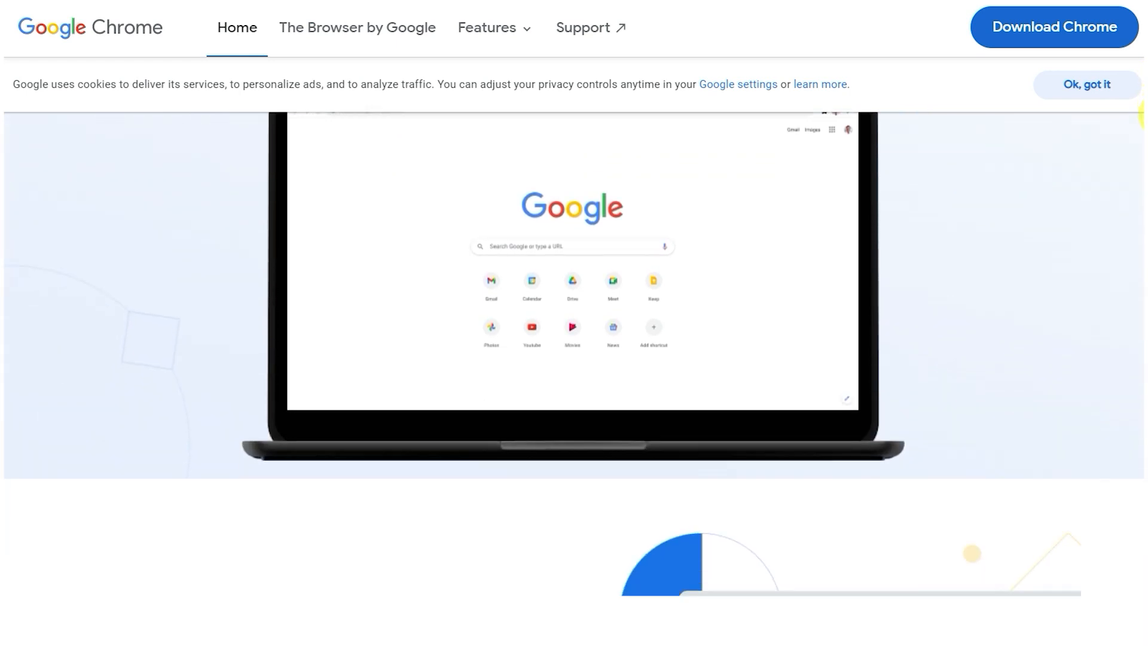
pyautogui.scroll(-3)
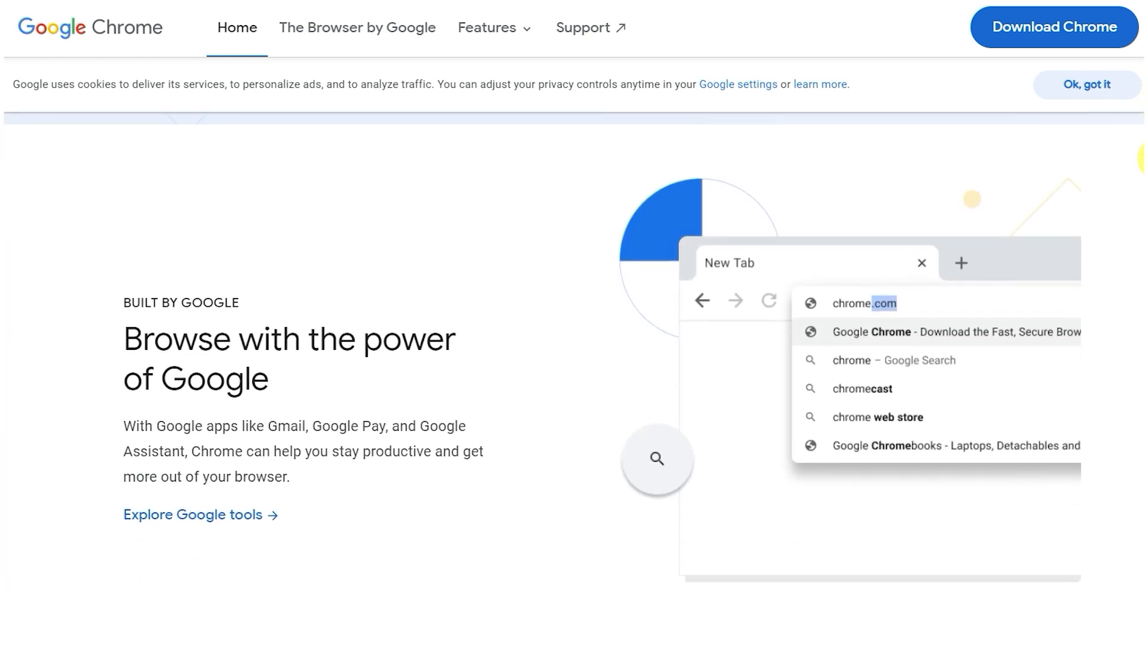
pyautogui.scroll(-3)
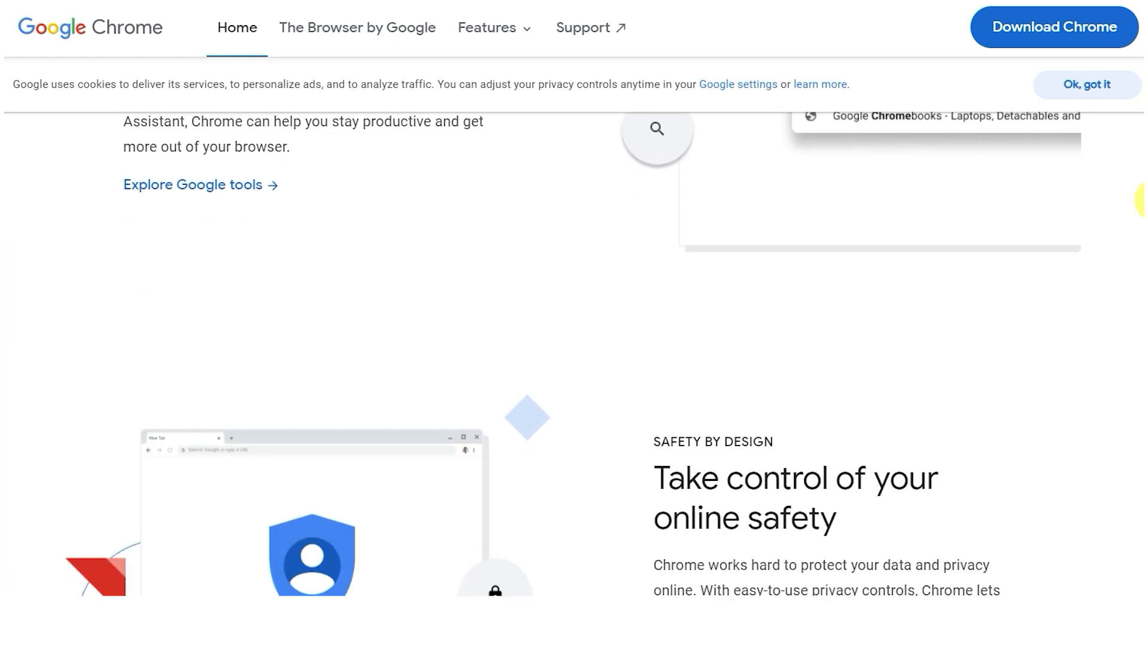
pyautogui.scroll(-3)
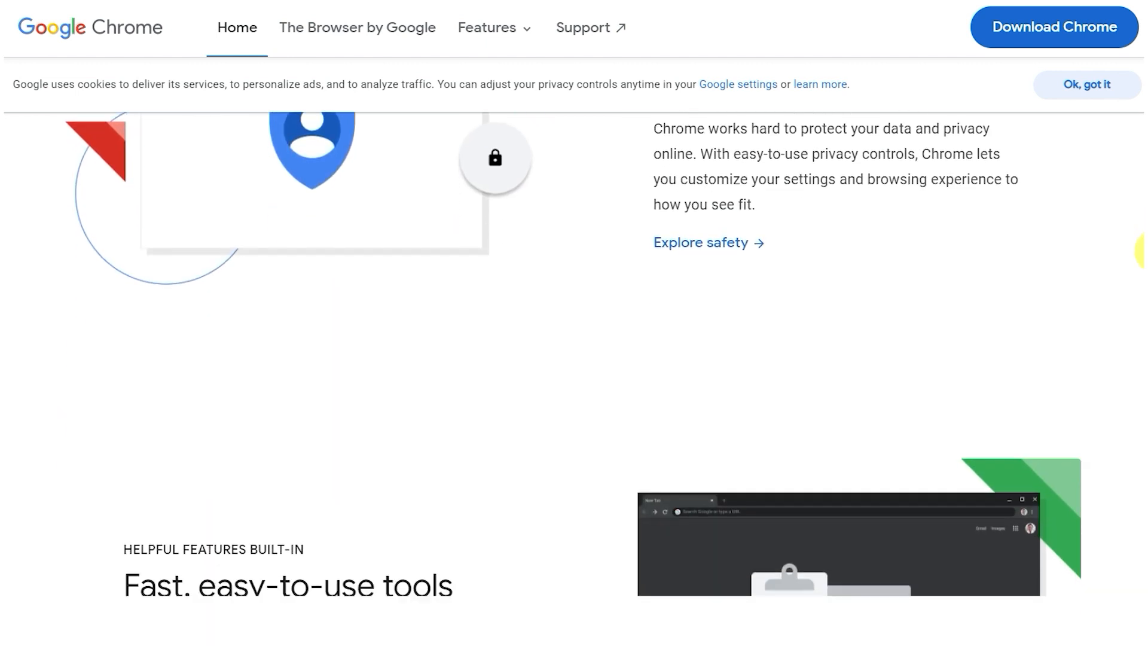
pyautogui.scroll(-3)
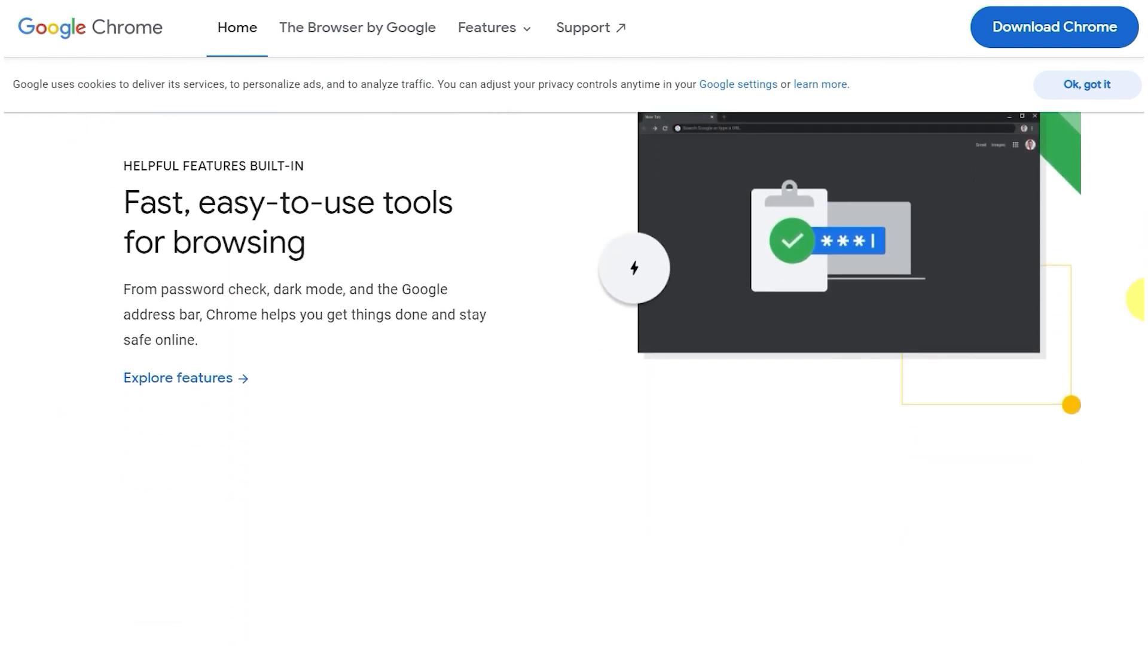
pyautogui.scroll(-3)
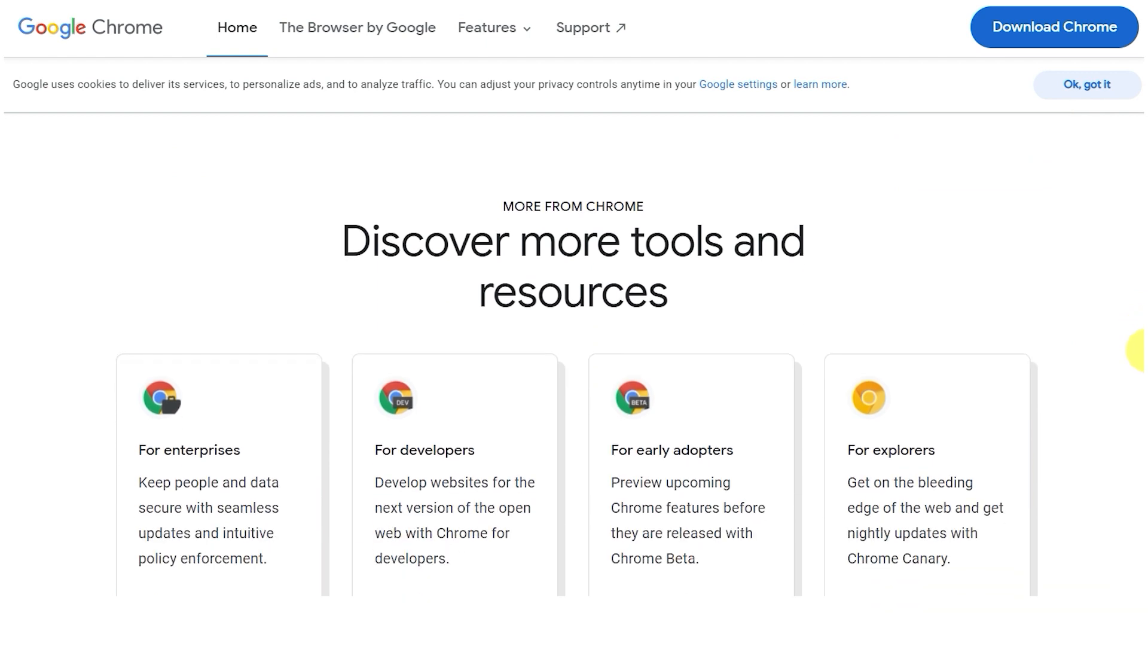
pyautogui.scroll(-3)
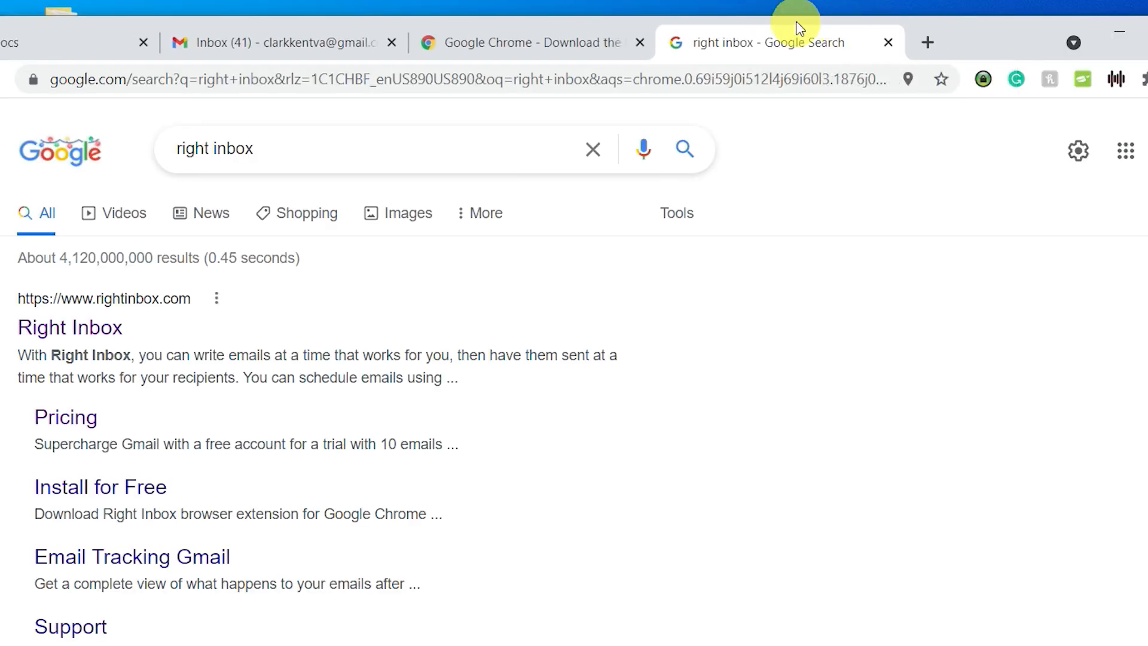
# Step: Close the right inbox search tab, then reopen it with Ctrl+Shift+T and select the Right Inbox result
pyautogui.click(886, 41)
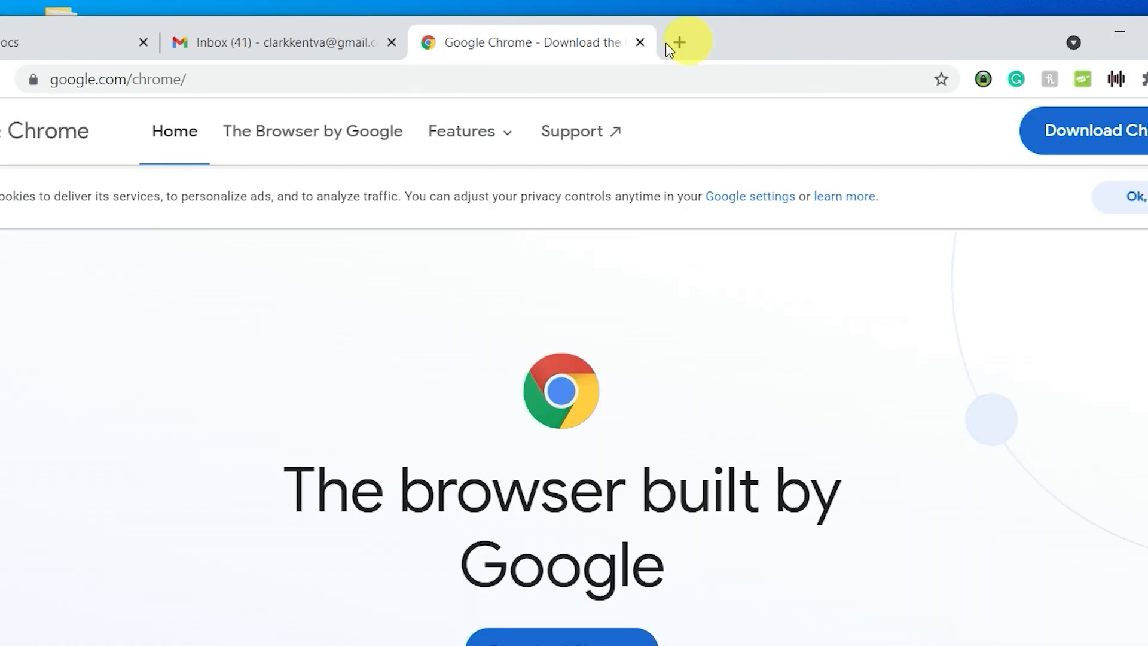
pyautogui.press('ctrl+shift+t')
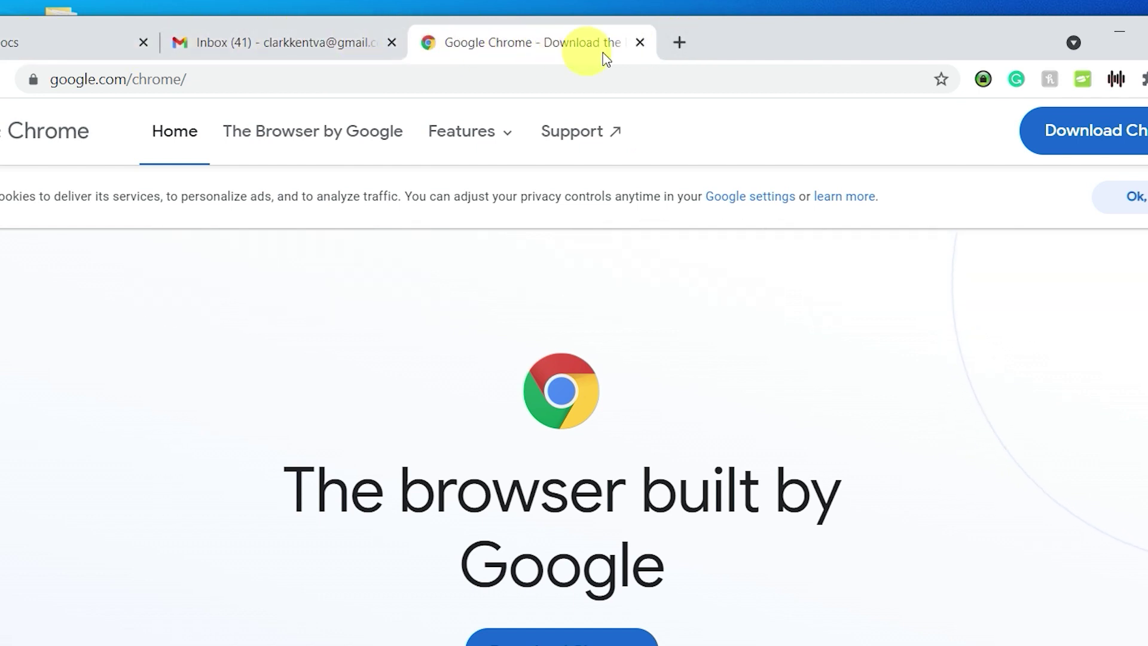
pyautogui.moveTo(676, 43)
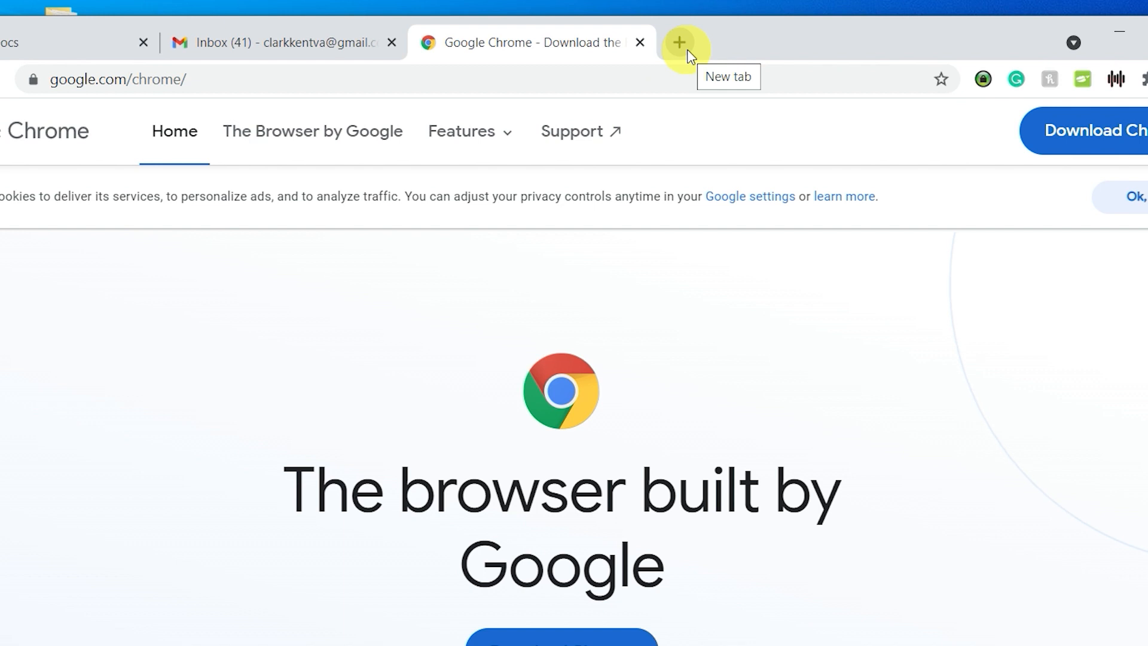
pyautogui.click(678, 42)
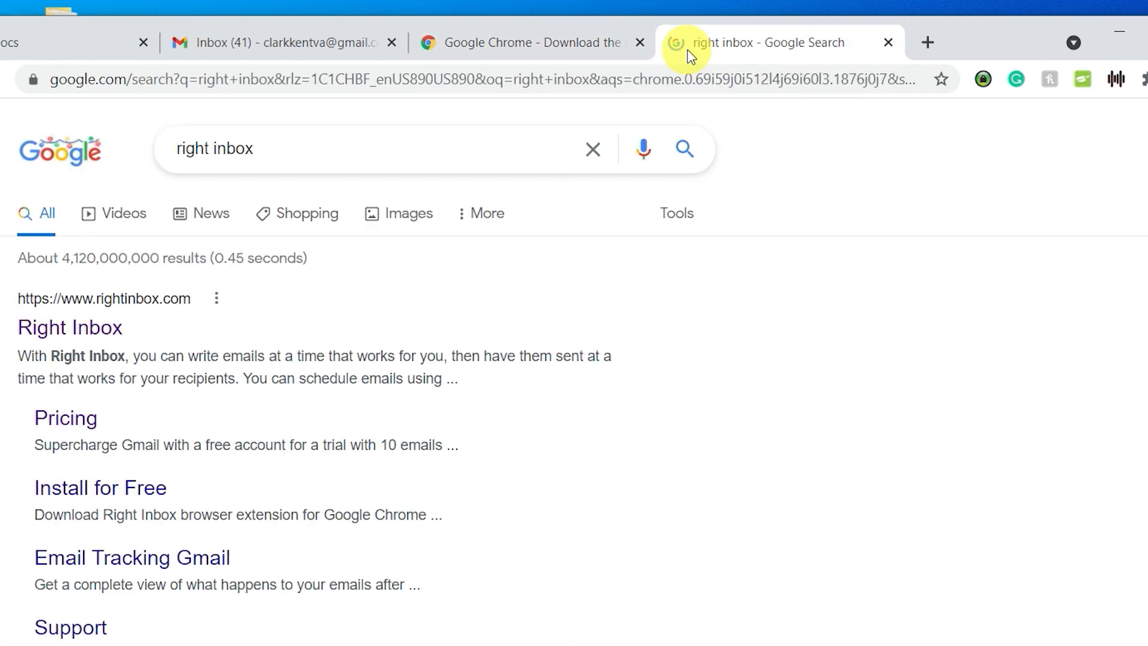
pyautogui.click(69, 328)
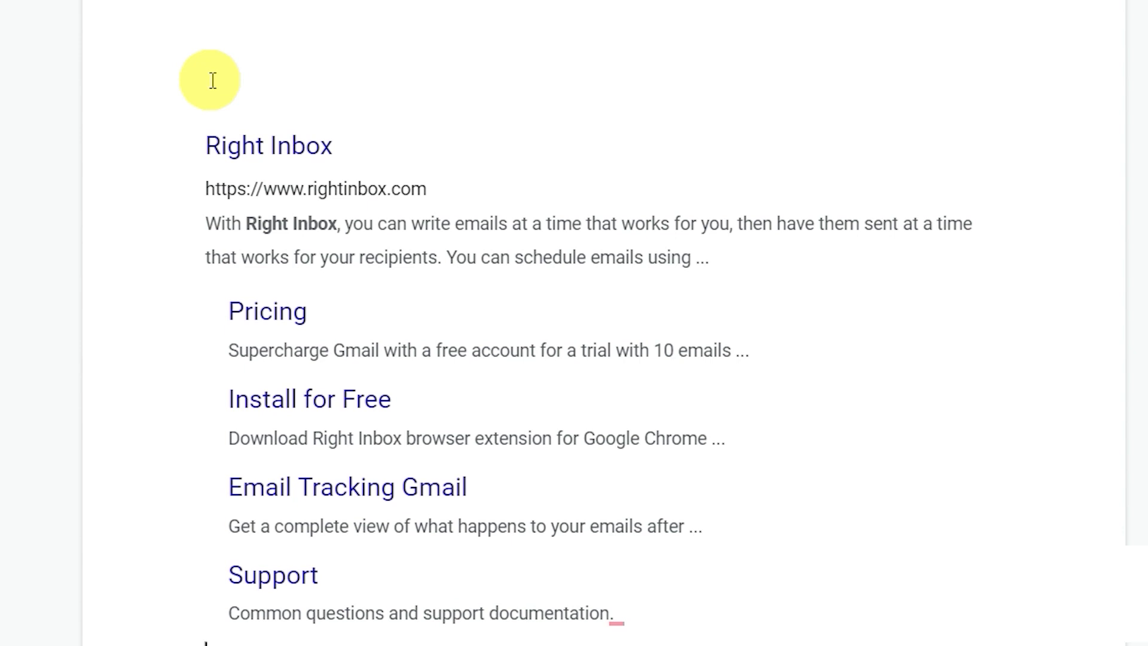
# Step: Paste the copied Right Inbox search results into the document as unformatted text via Ctrl+Shift+V
pyautogui.press('ctrl+shift+v')
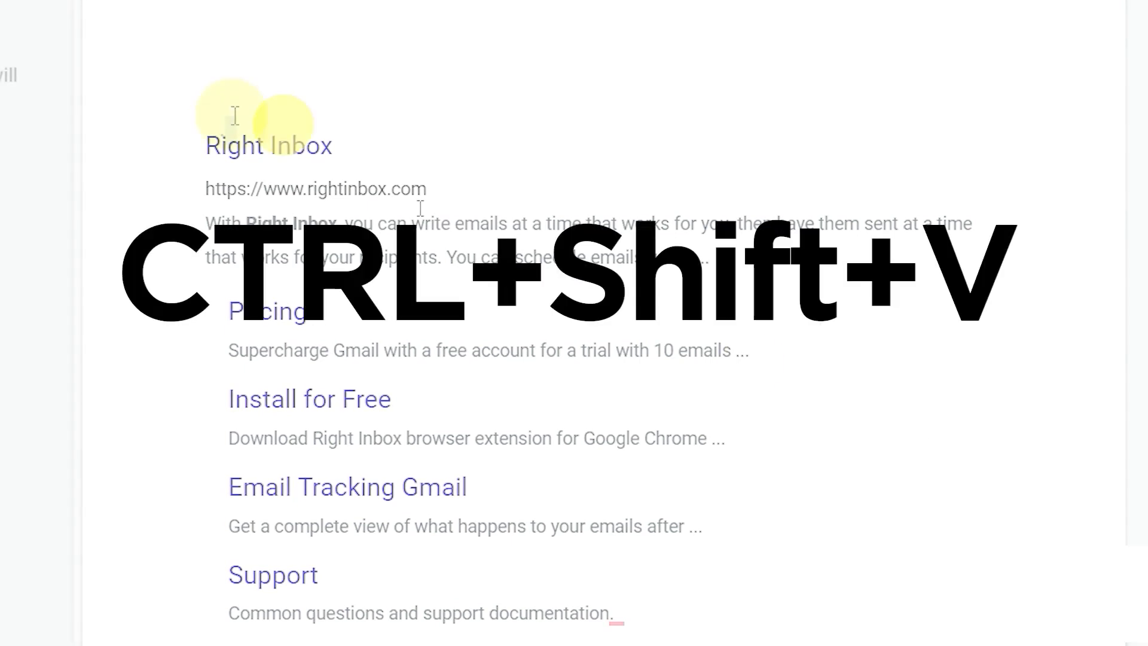
pyautogui.press('ctrl+shift+v')
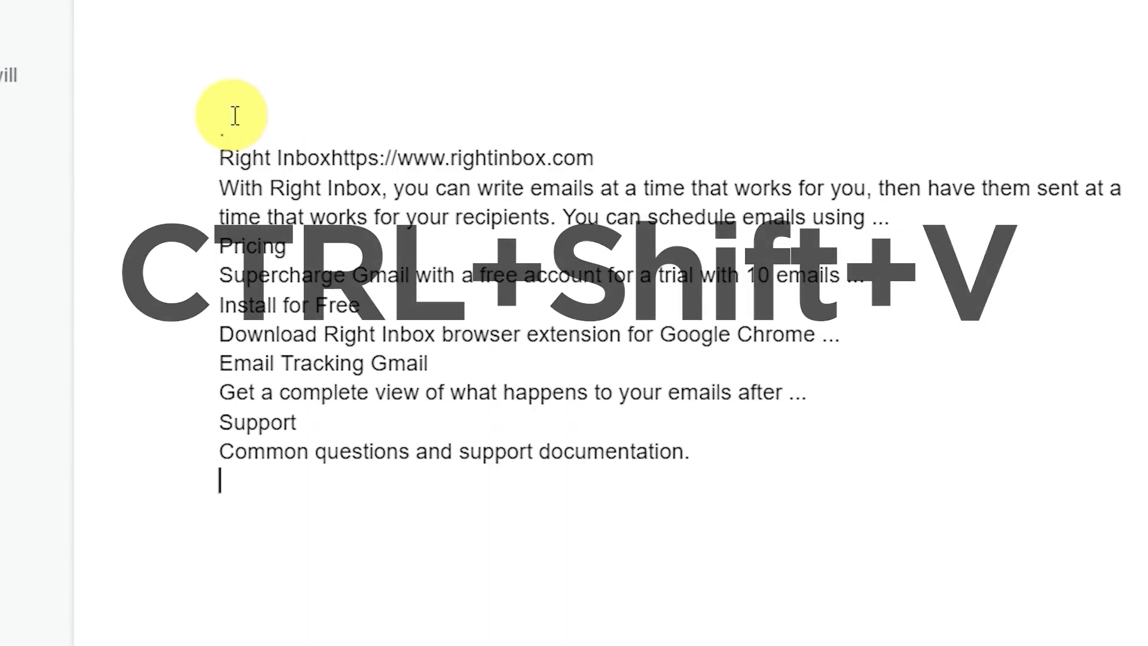
pyautogui.press('ctrl+shift+v')
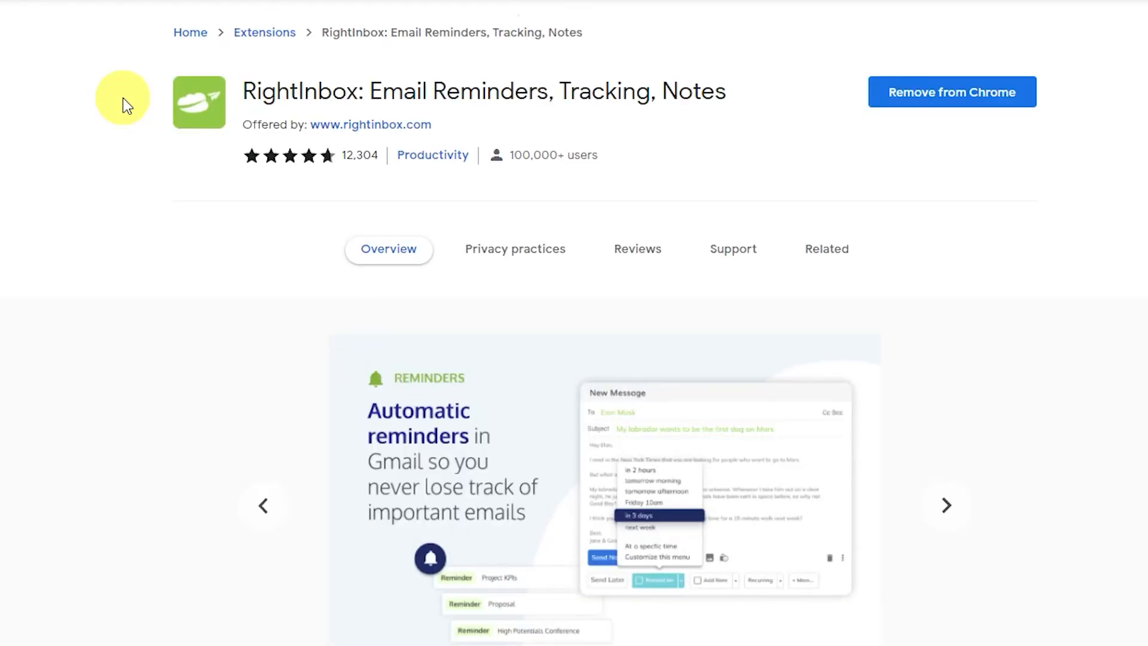
pyautogui.moveTo(318, 100)
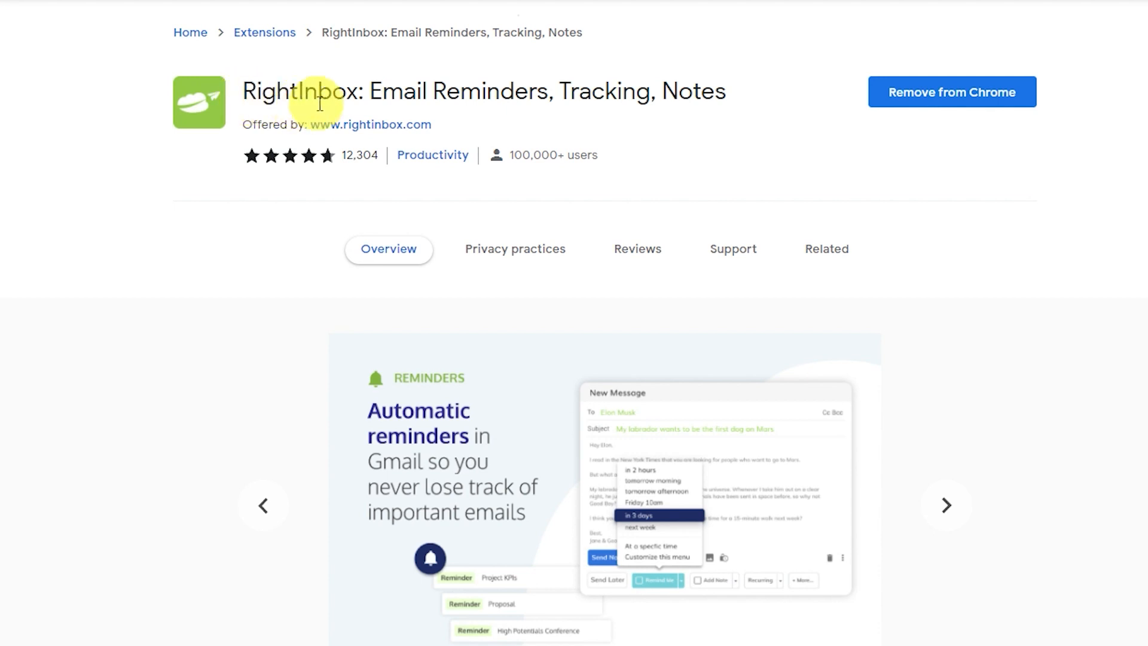
# Step: Advance the RightInbox screenshot carousel slide by slide up to the Templates slide
pyautogui.click(945, 505)
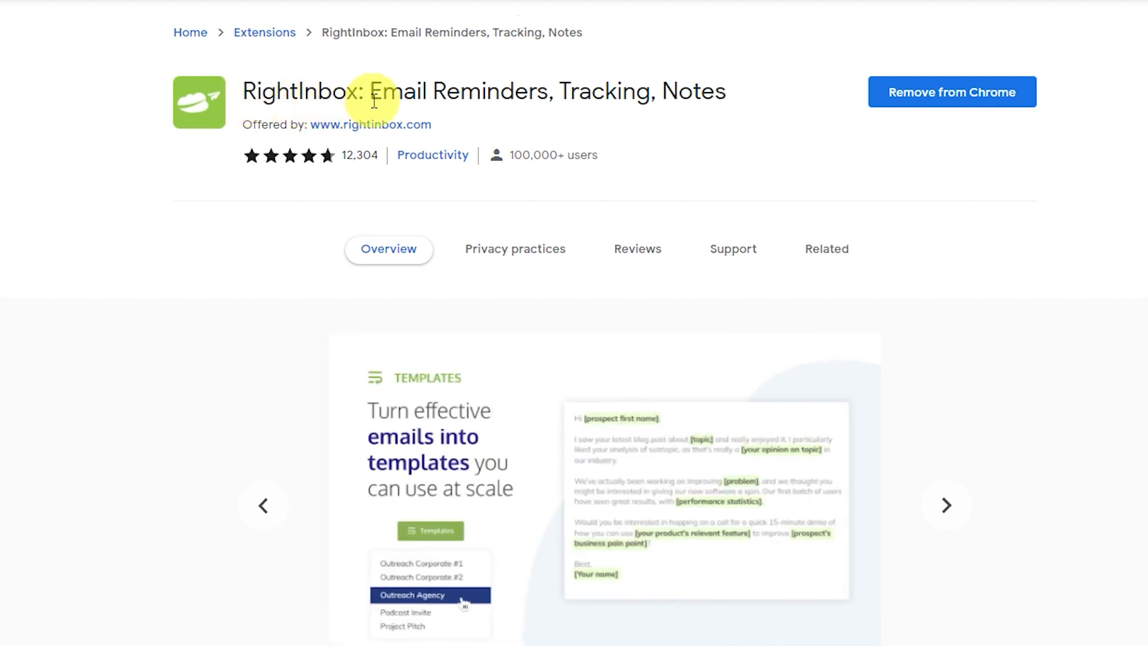
pyautogui.moveTo(947, 505)
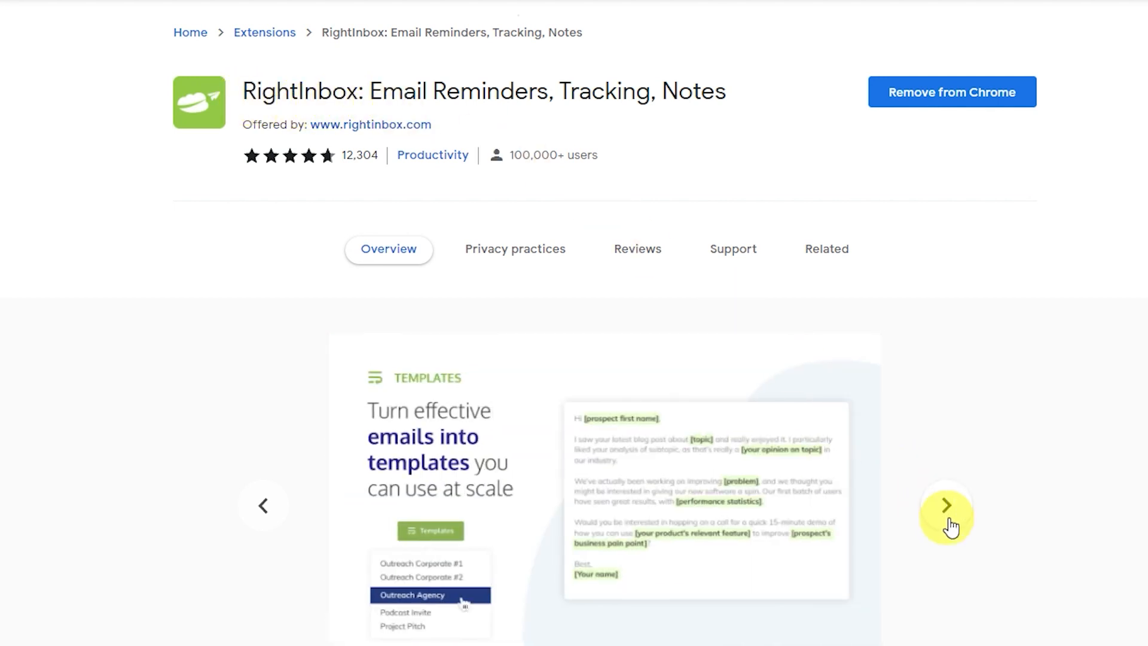
pyautogui.click(945, 504)
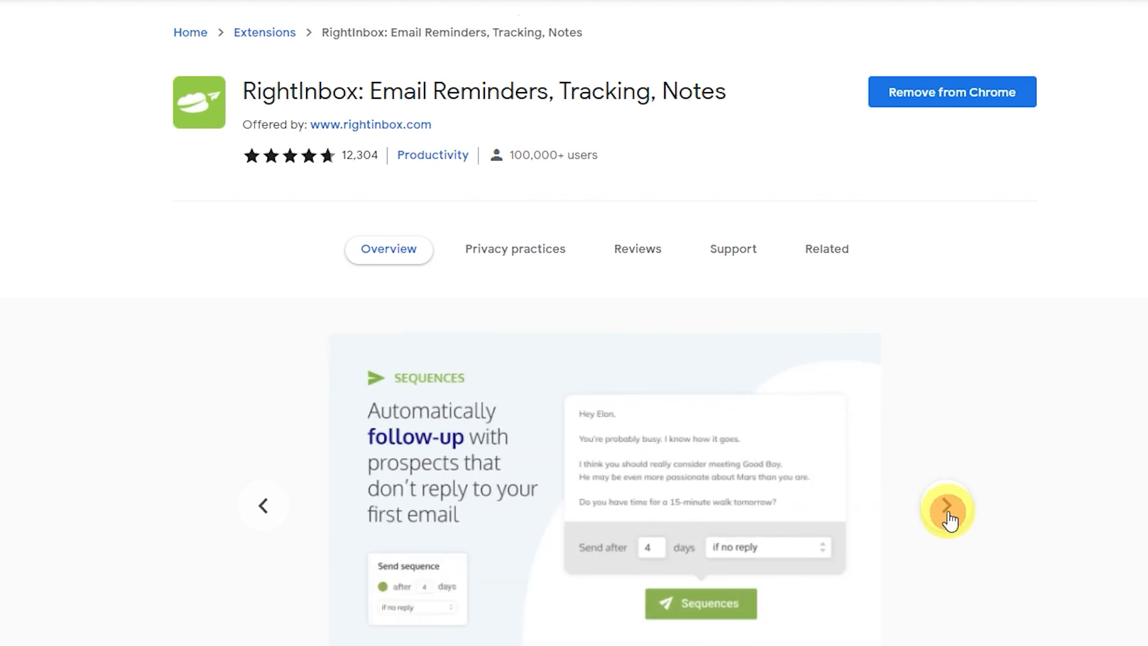
pyautogui.click(947, 508)
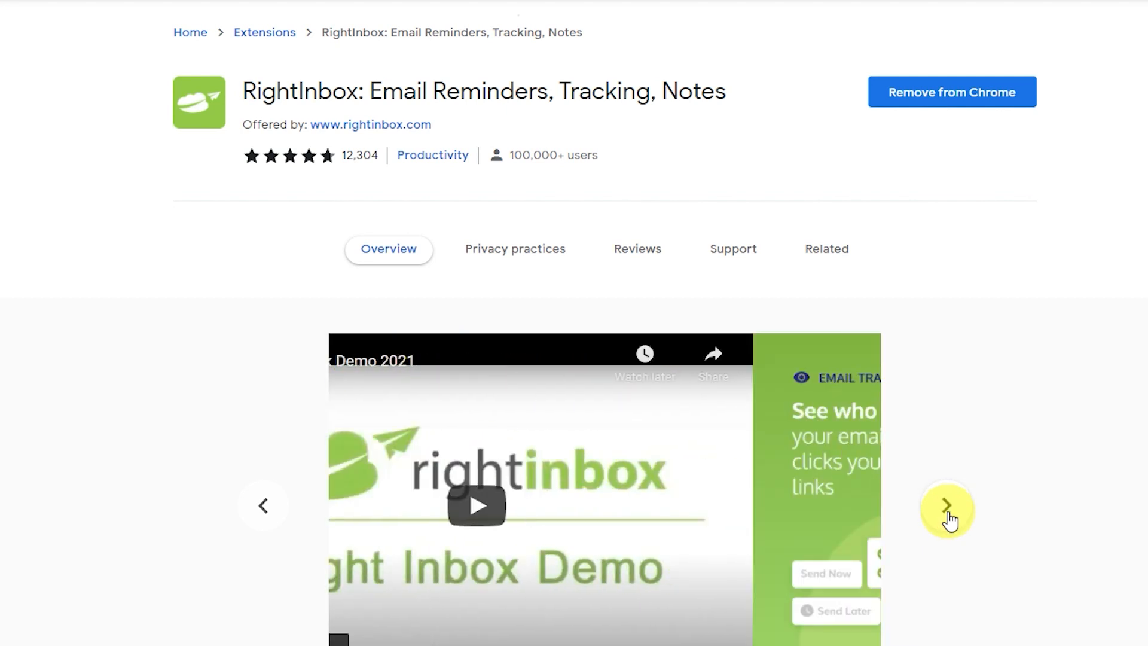
pyautogui.click(947, 507)
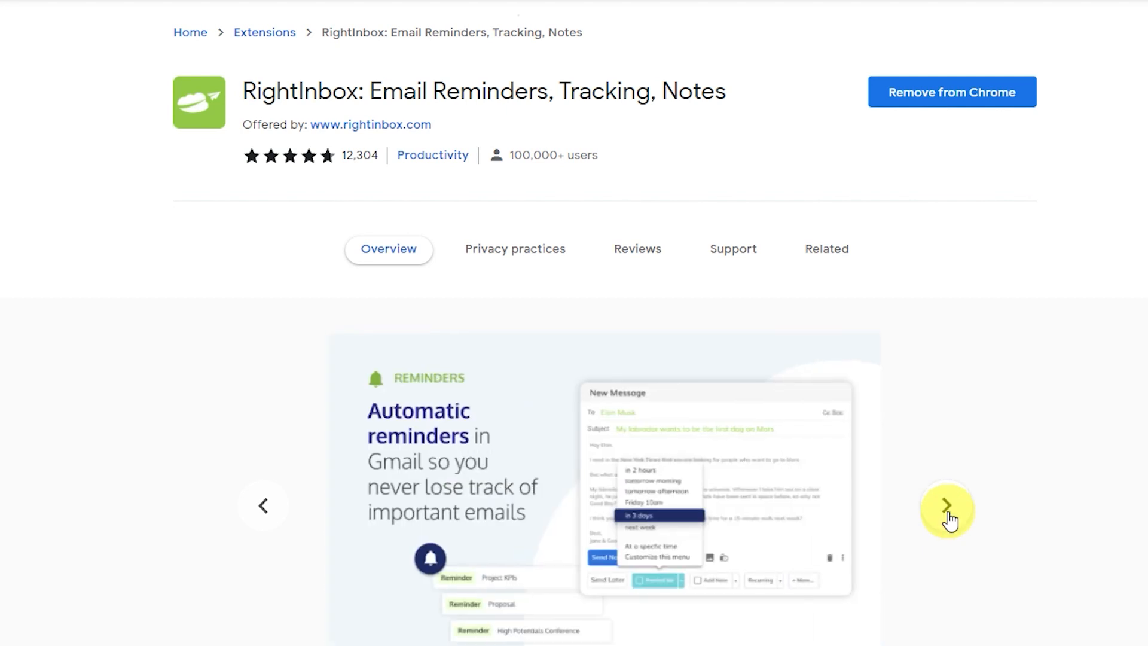
pyautogui.click(947, 507)
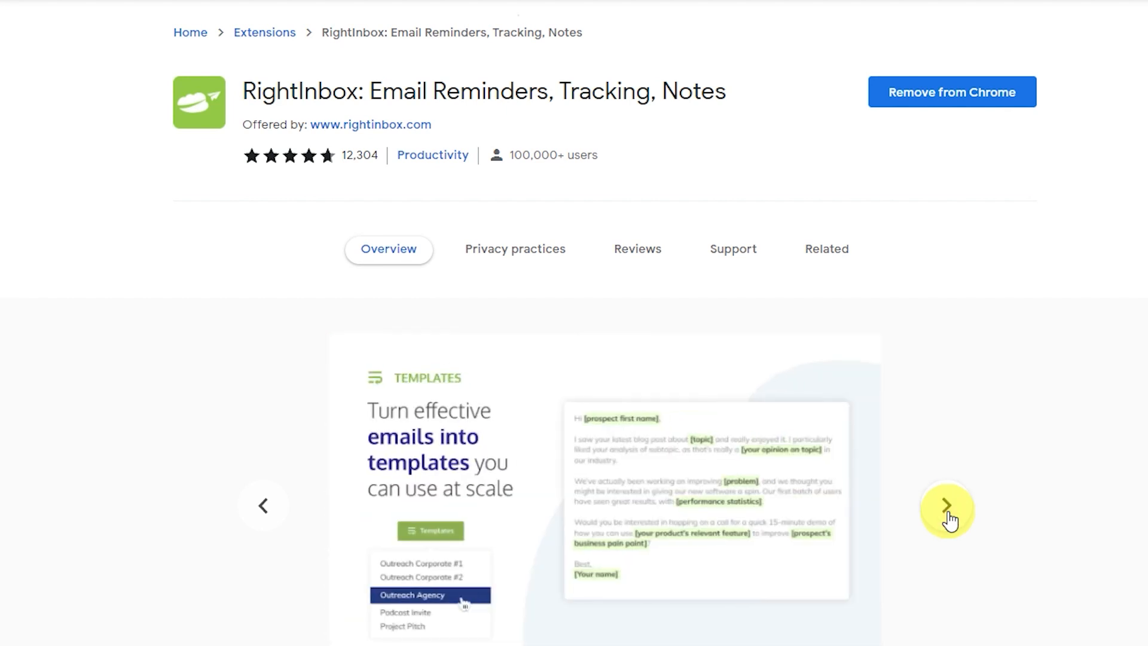
pyautogui.moveTo(1079, 453)
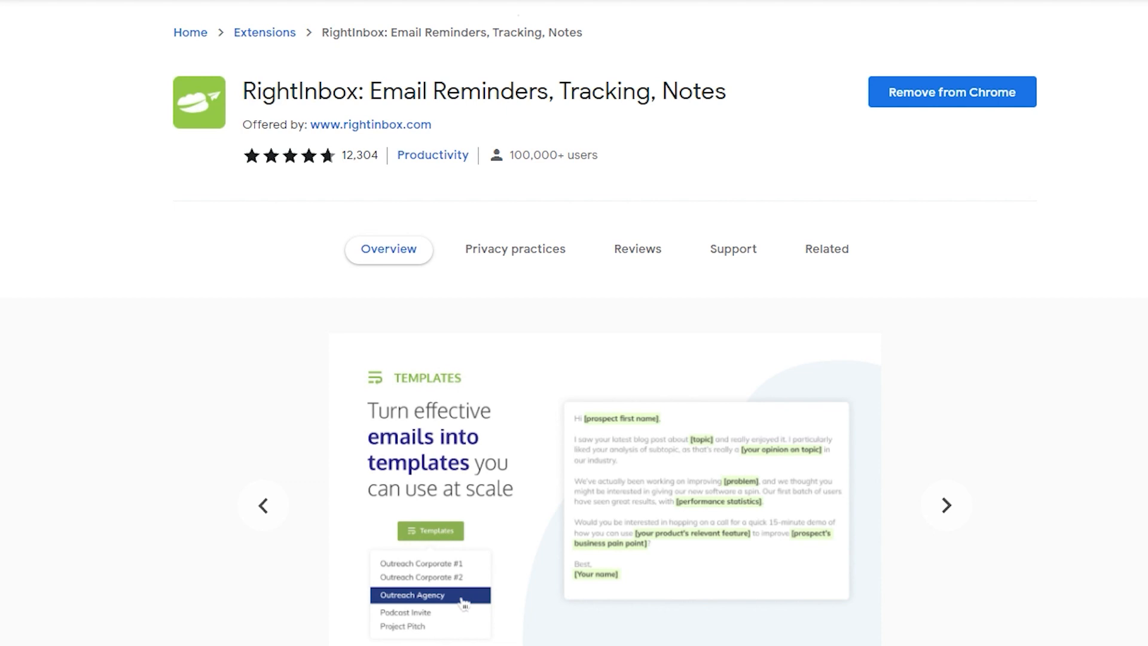
# Step: Scroll down the listing to the Overview description
pyautogui.scroll(-3)
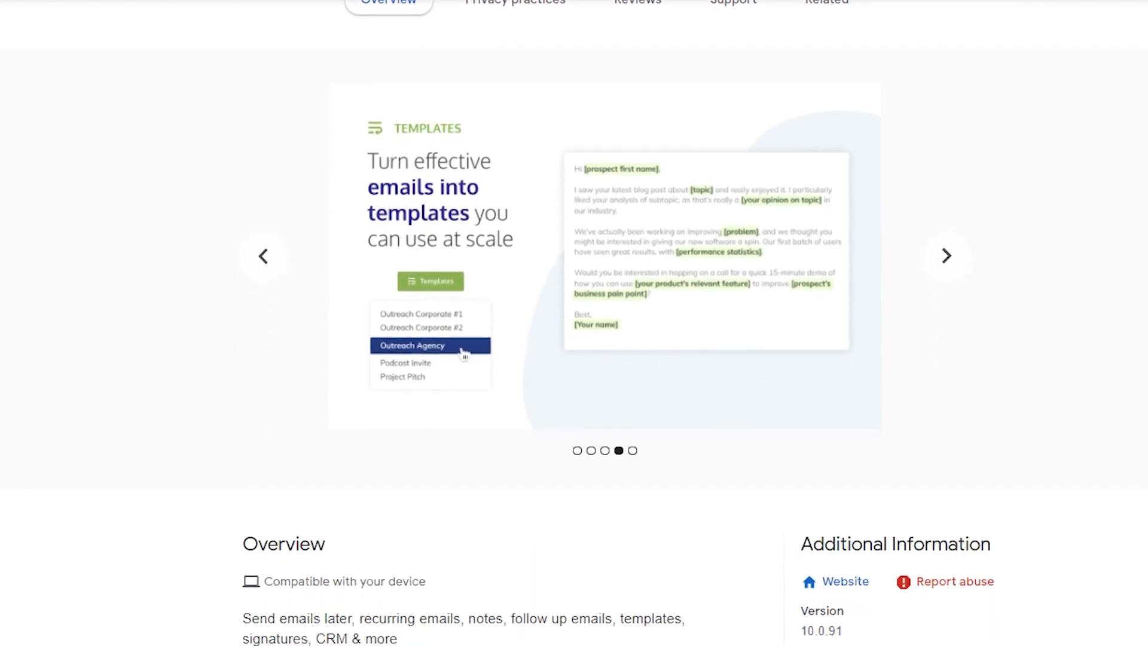
pyautogui.scroll(-3)
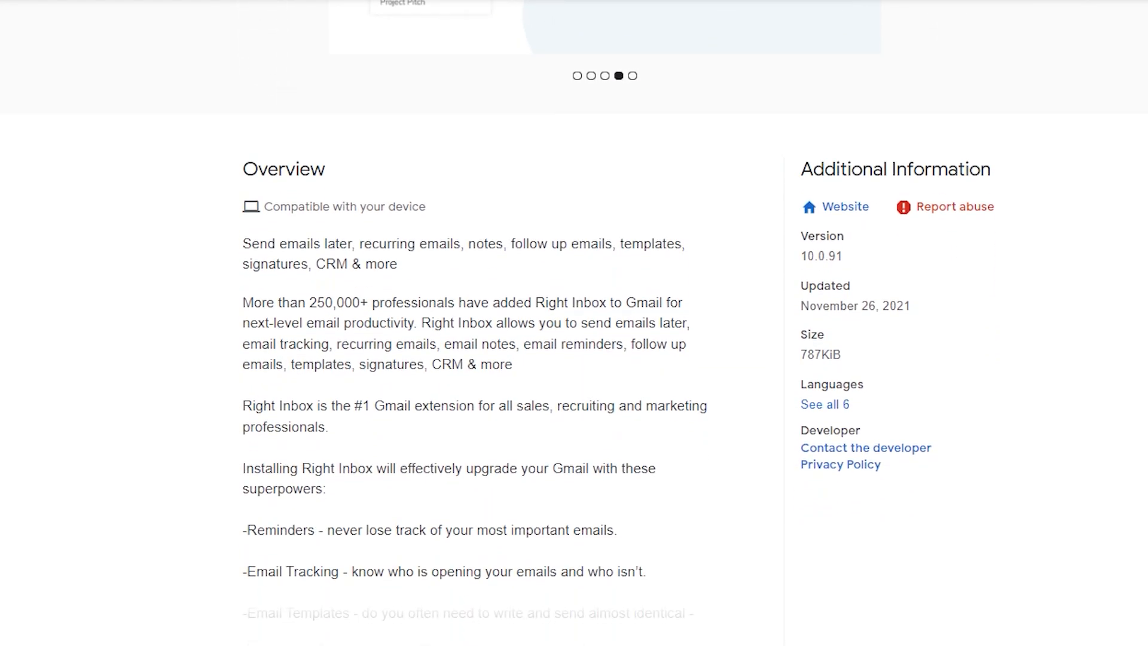
pyautogui.scroll(-3)
pyautogui.write('G')
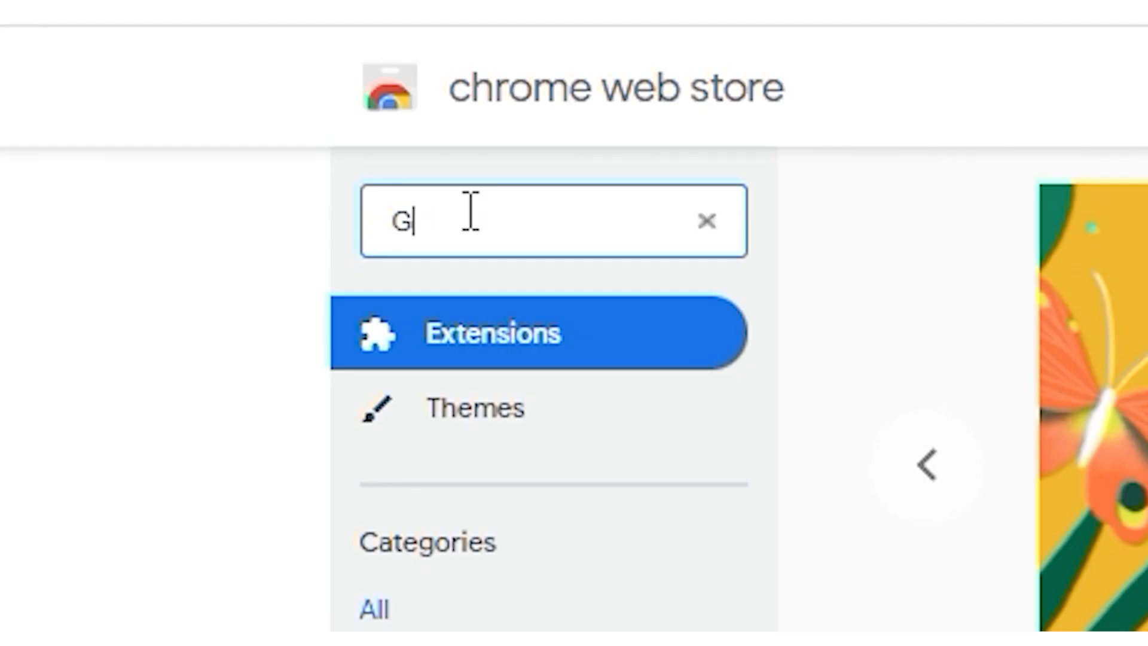
# Step: Complete the store search box text to read 'Grammarly'
pyautogui.write('rammarly')
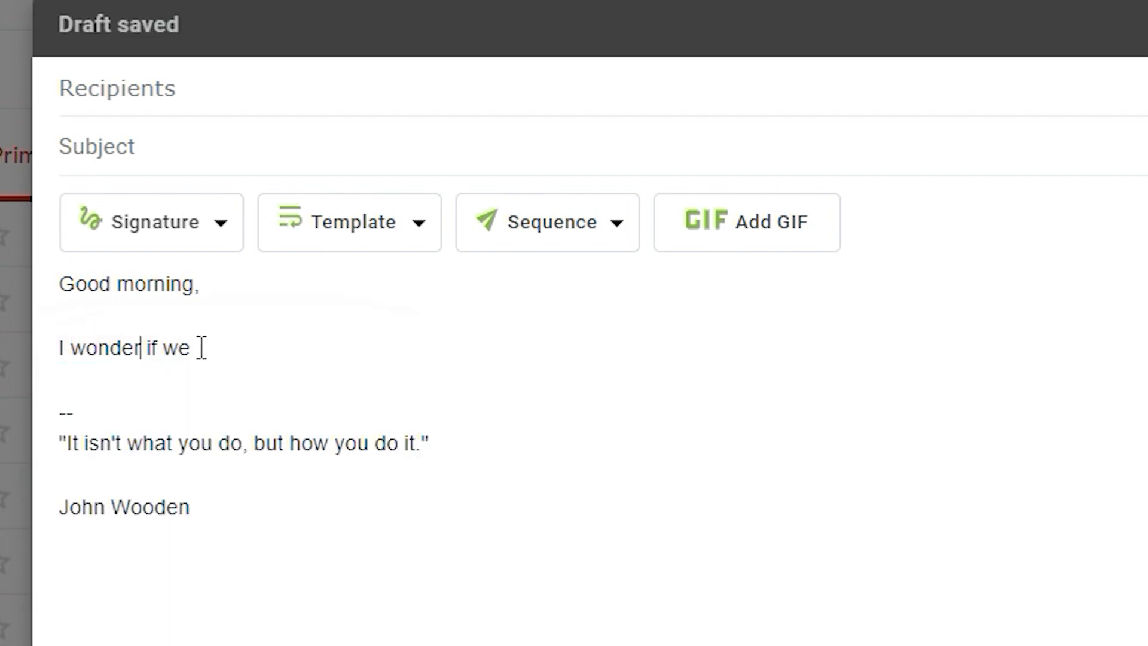
# Step: Extend the draft's second line to 'I wonder if we could take a look see at the'
pyautogui.write('could')
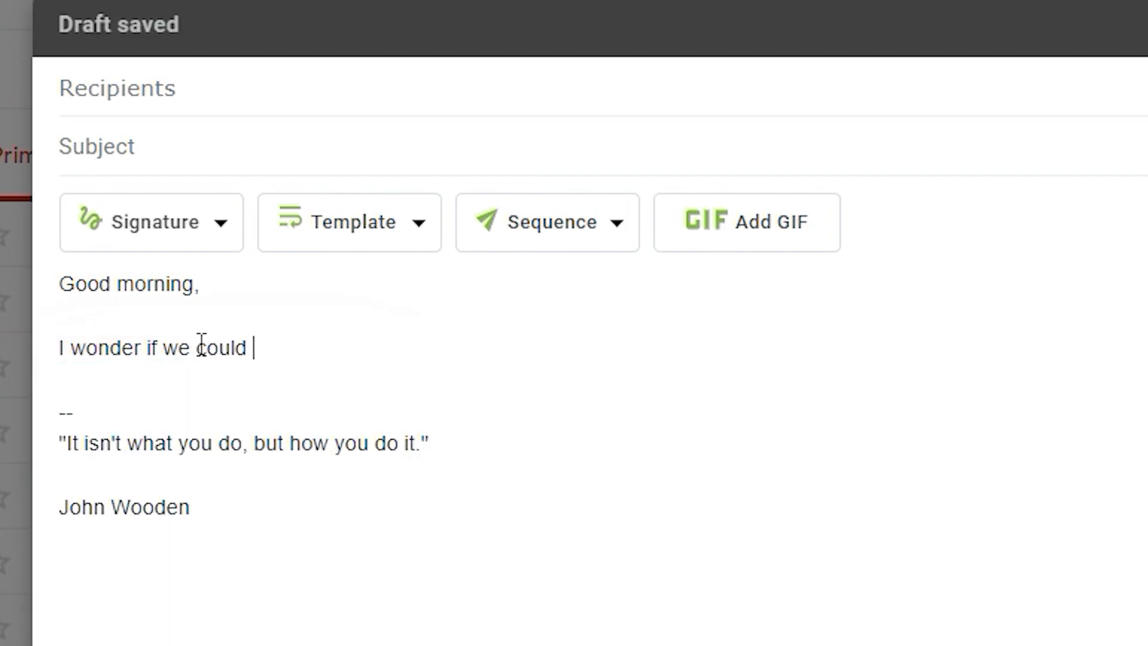
pyautogui.write('take a look s')
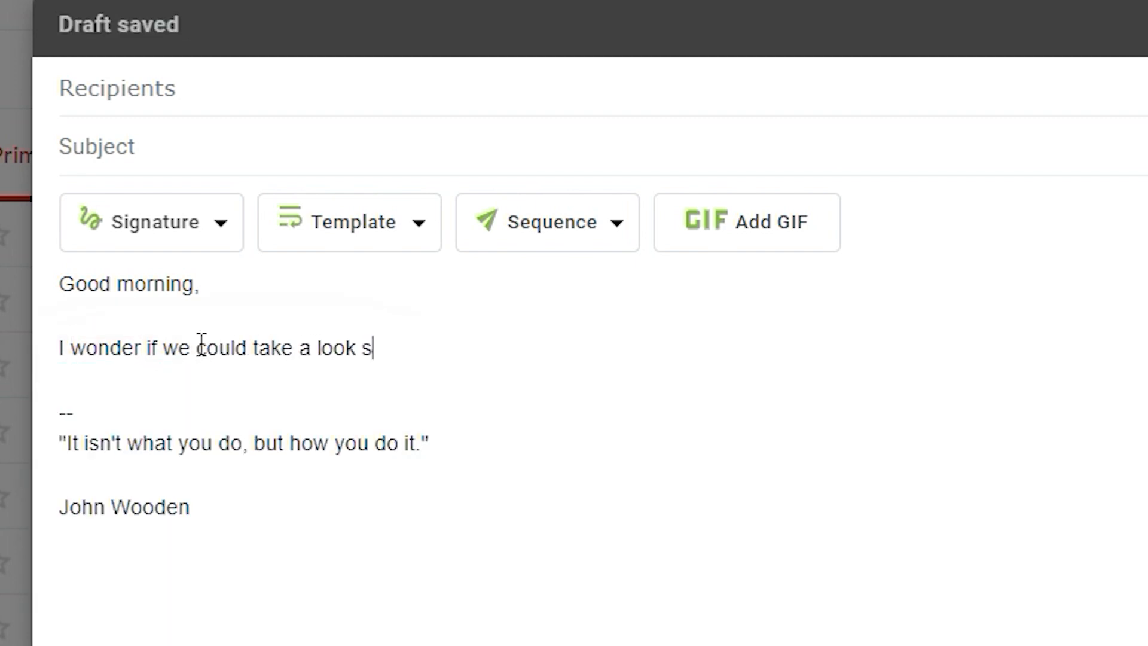
pyautogui.write('ee at the')
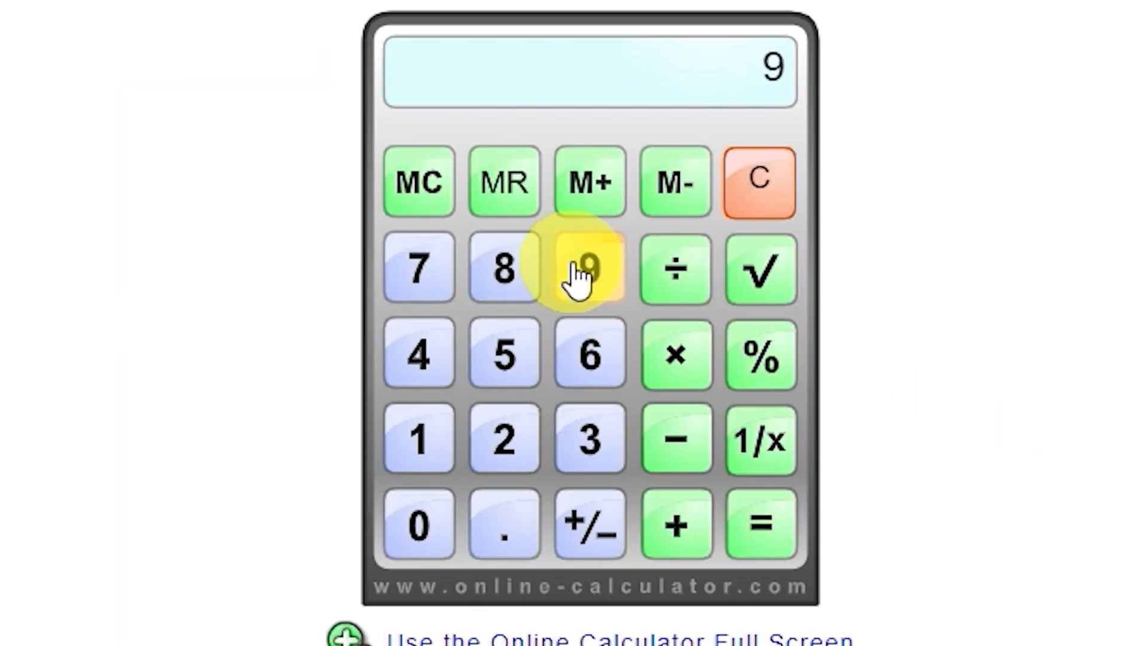
# Step: Enter 9 on the online calculator, then finish '5x4(4+2)' in the omnibox for an instant answer
pyautogui.click(589, 355)
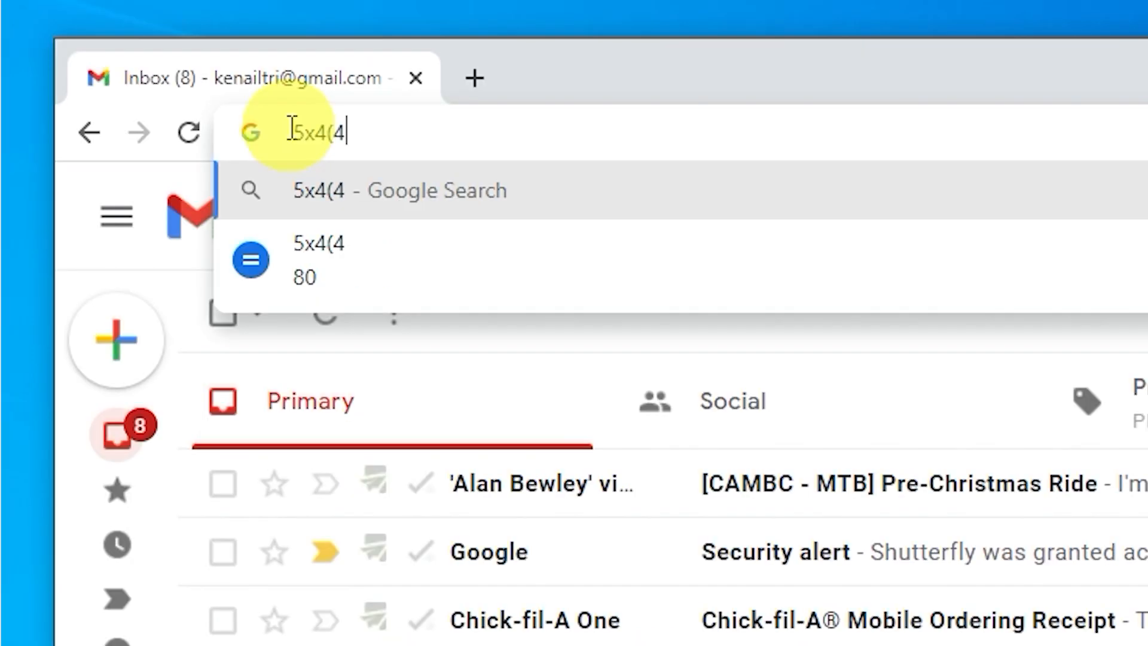
pyautogui.write('+2)')
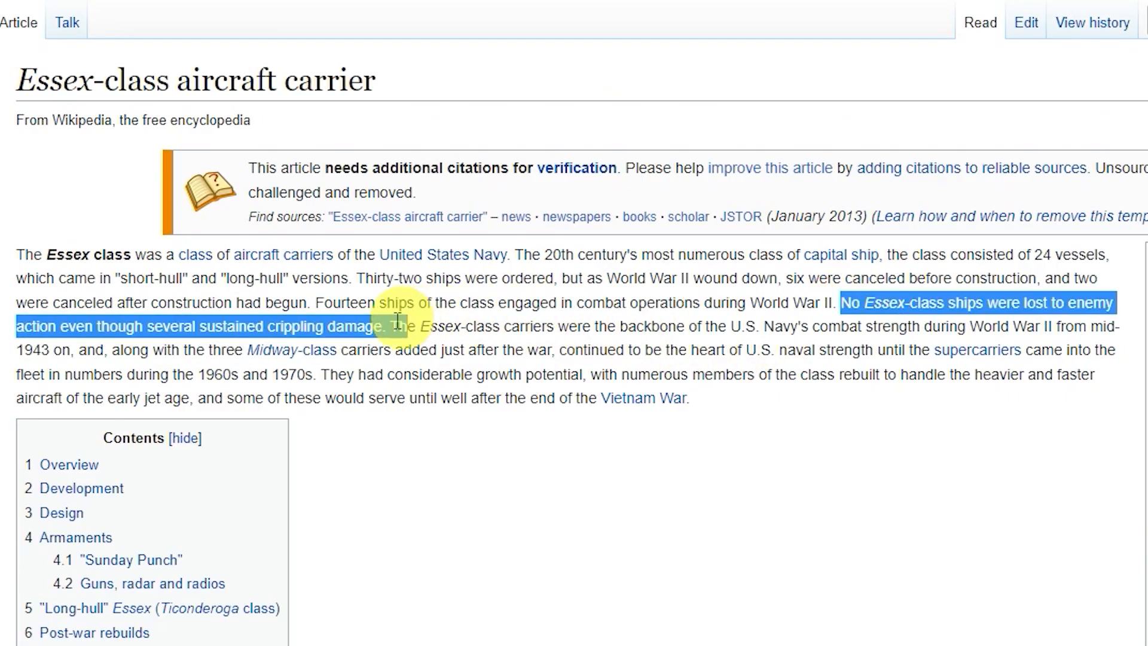
# Step: Bring up the highlighter actions for the sentence about no Essex-class ships lost to enemy action
pyautogui.rightClick(272, 327)
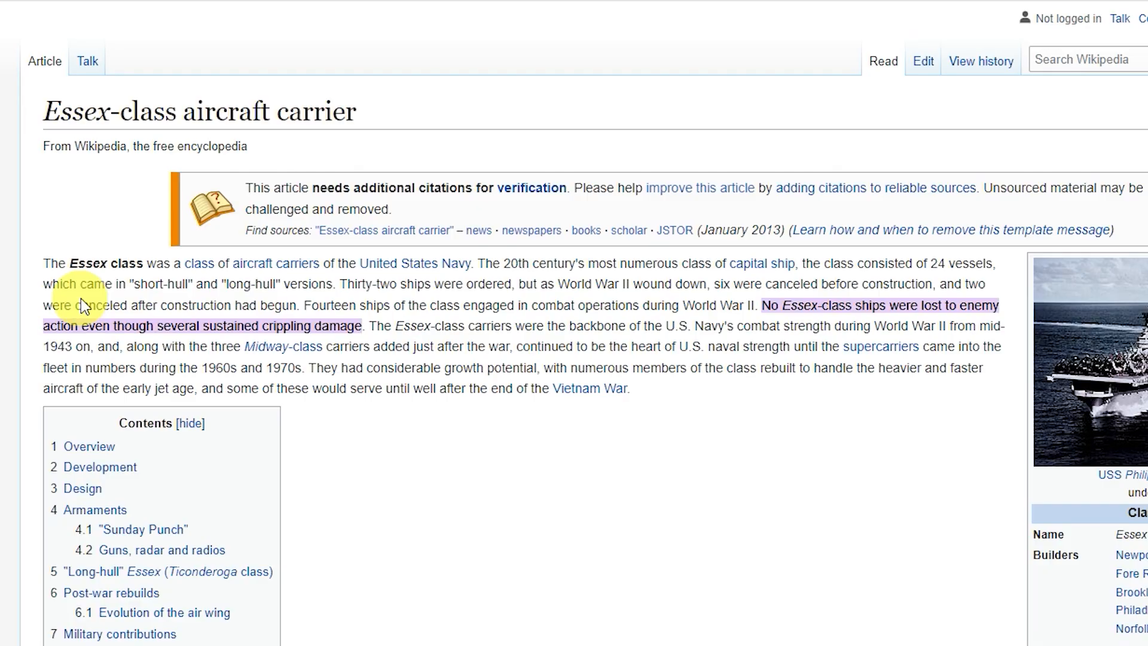
pyautogui.moveTo(300, 303)
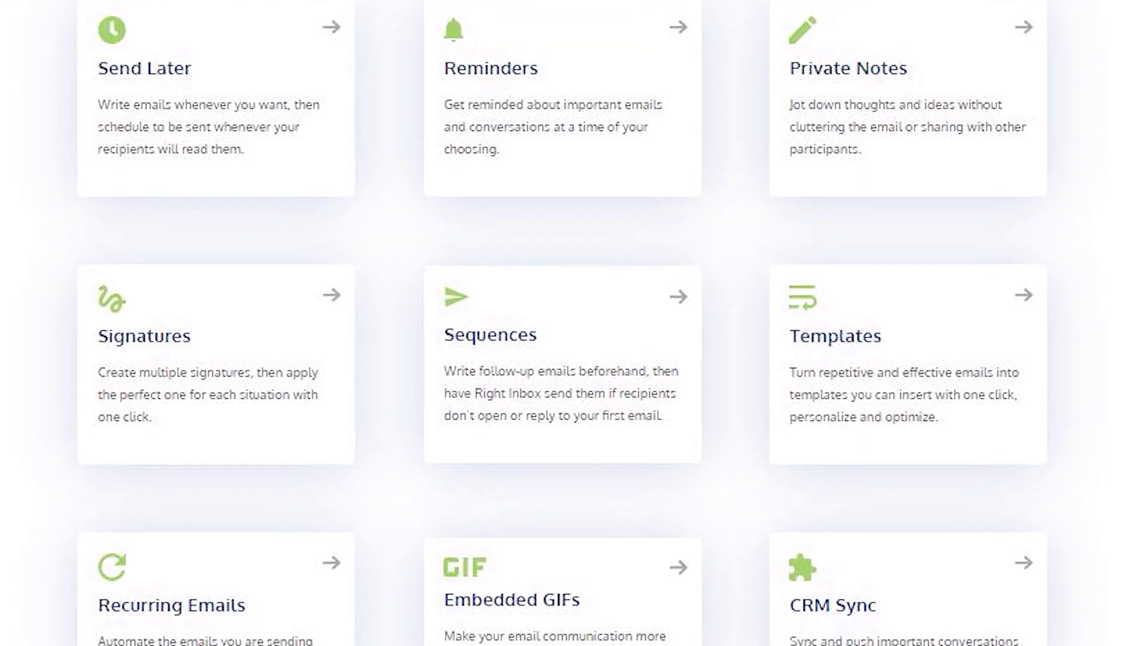
# Step: Scroll the Right Inbox features grid down to Smart Link Previews, Email Tracking and Mail Merge
pyautogui.scroll(-3)
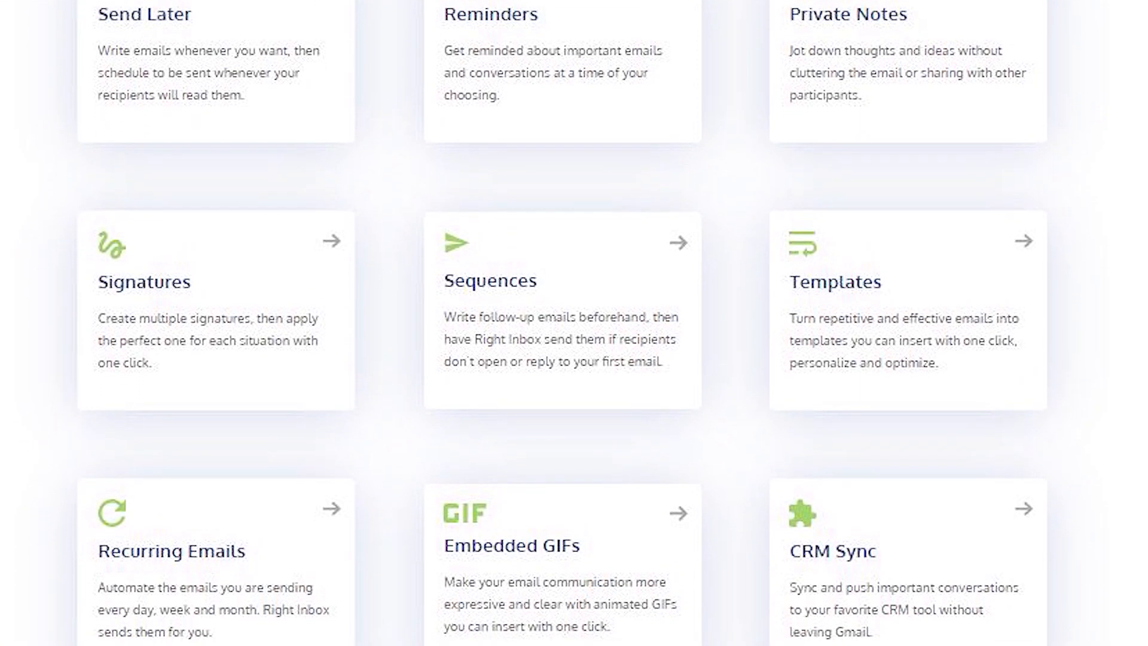
pyautogui.scroll(-3)
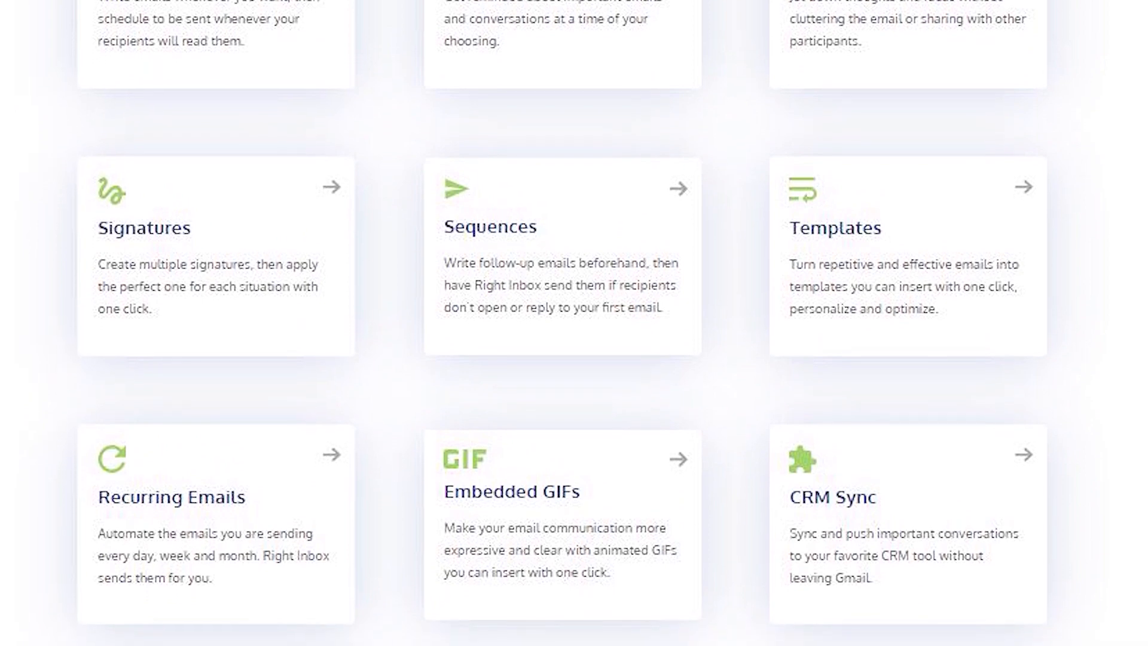
pyautogui.scroll(-3)
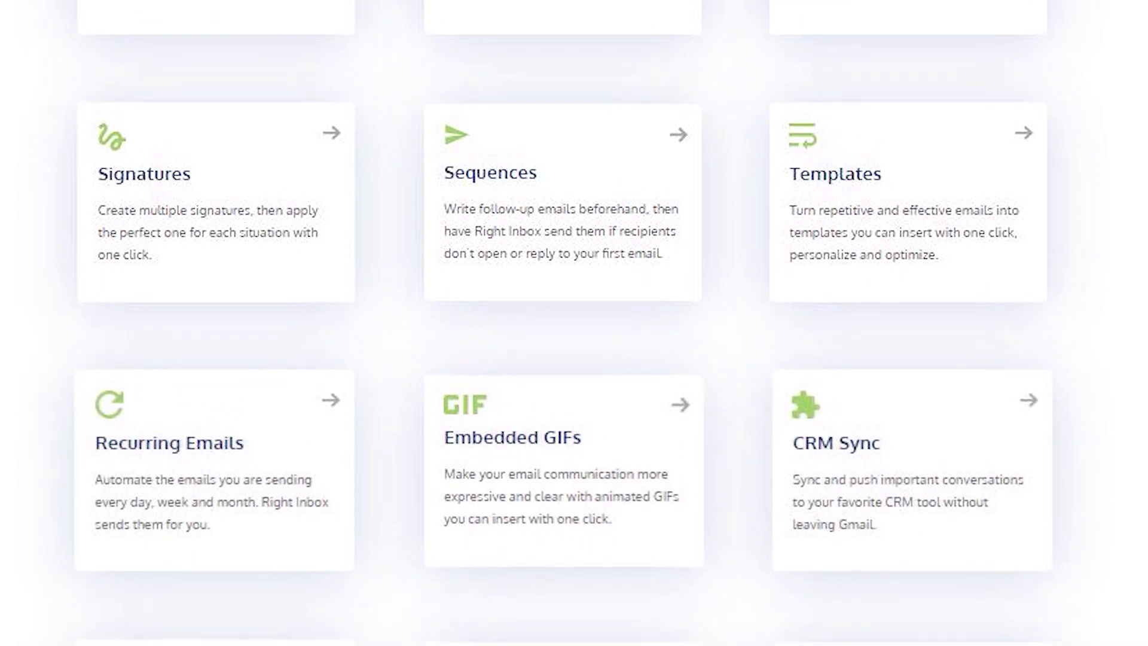
pyautogui.scroll(-3)
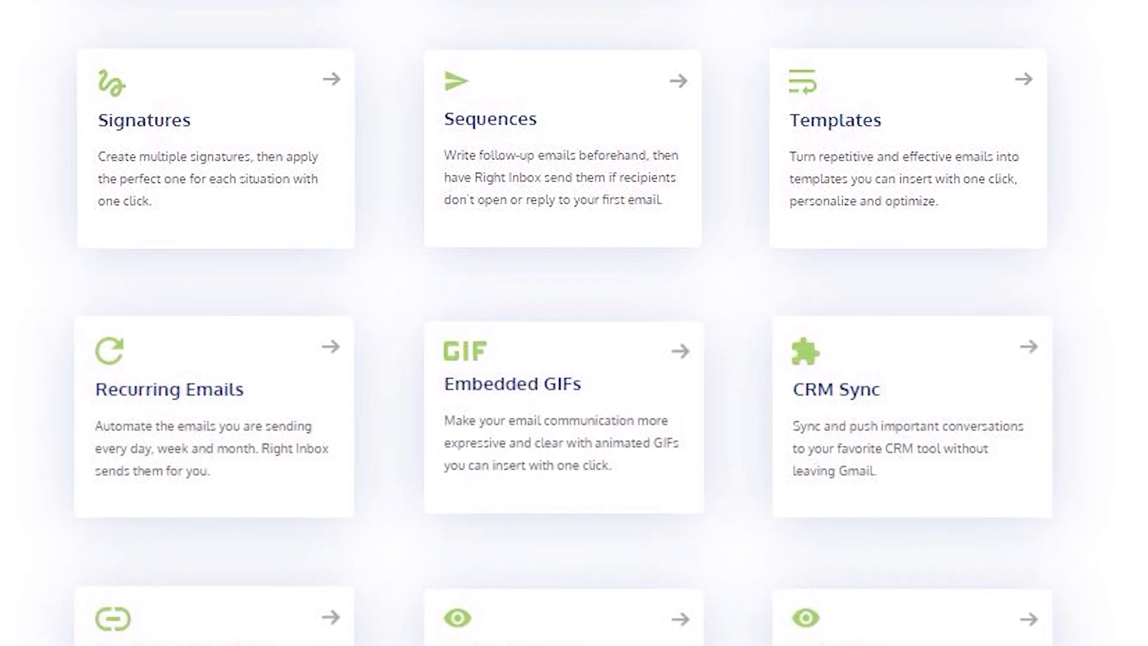
pyautogui.scroll(-3)
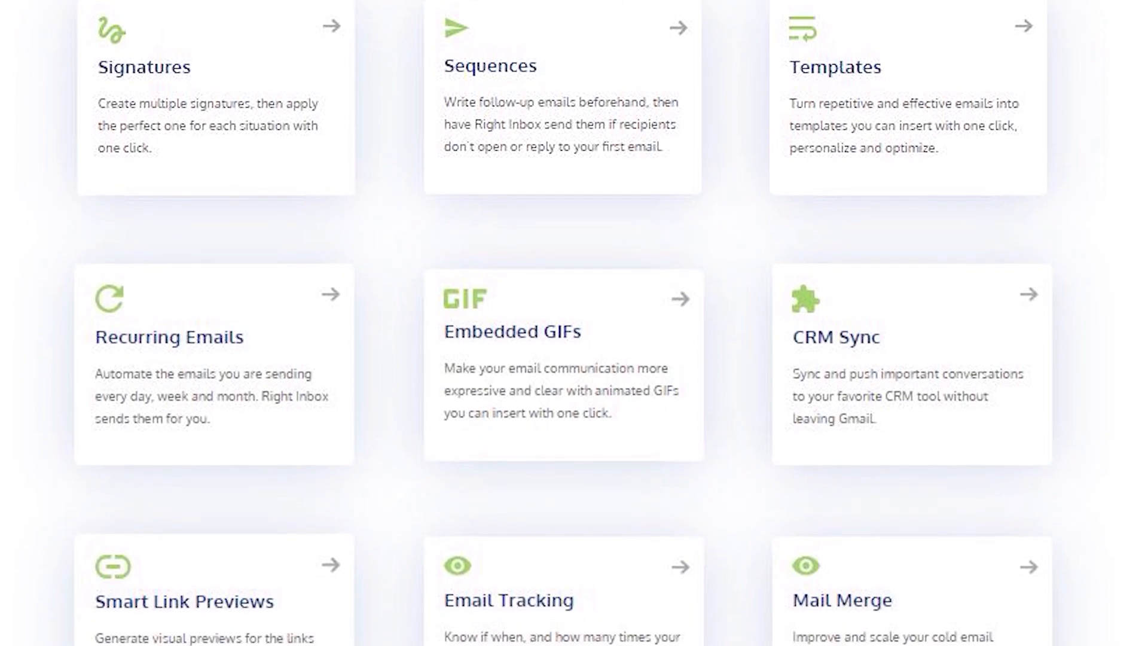
pyautogui.scroll(-3)
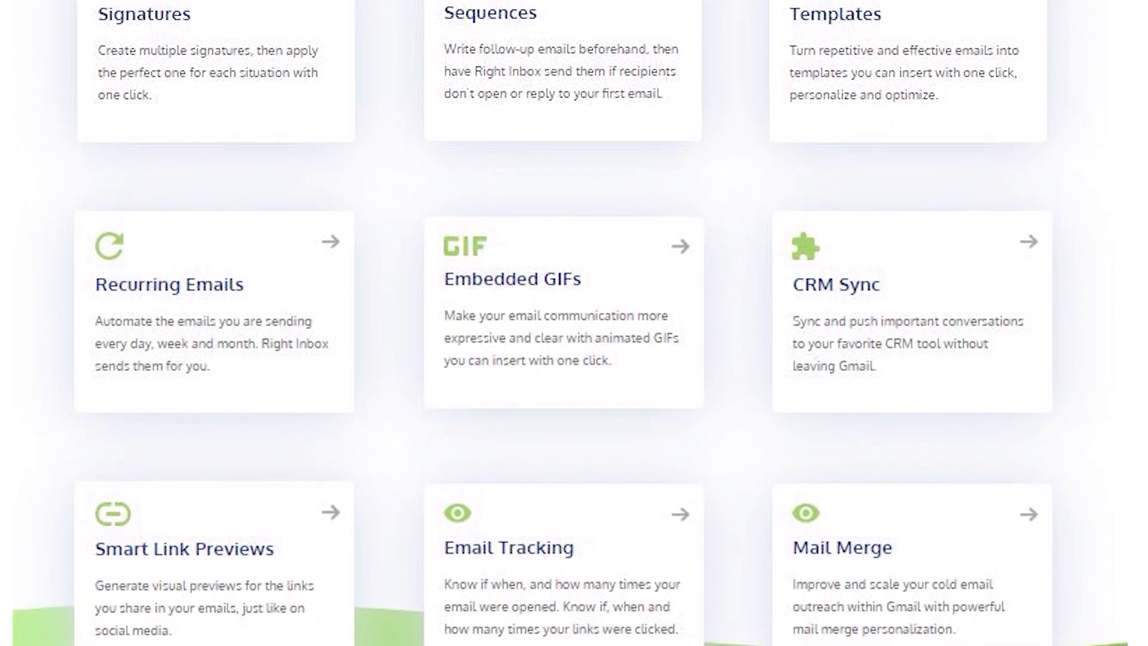